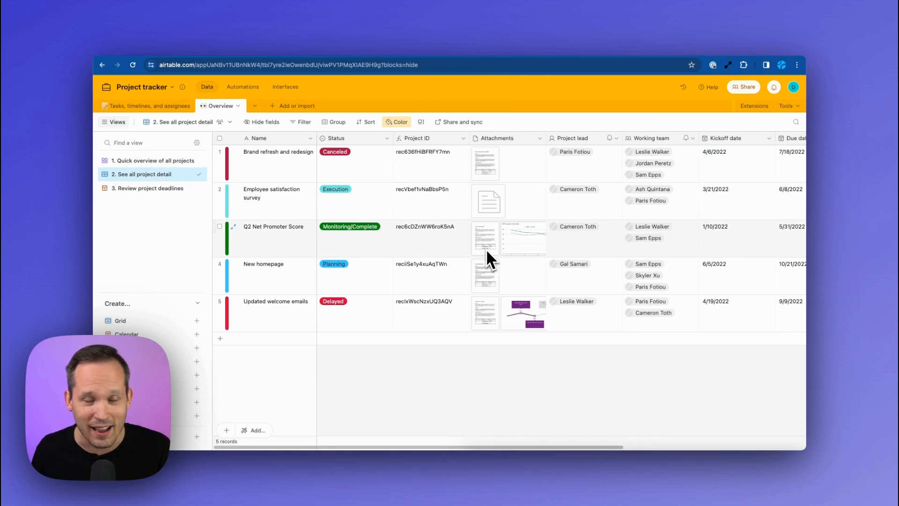
Switch the Project tracker base to the 'Tasks, timelines, and assignees' table
{"action": "left_click", "coordinate": [148, 105]}
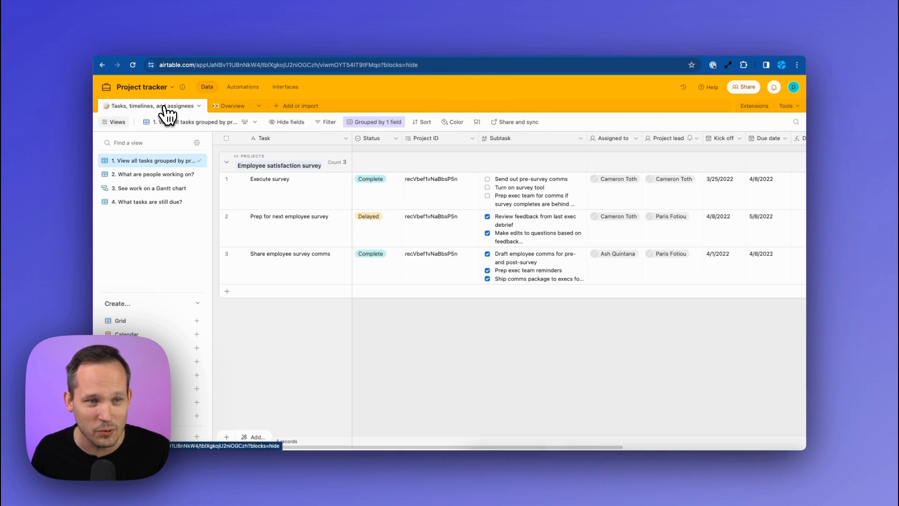
{"action": "left_click", "coordinate": [233, 105]}
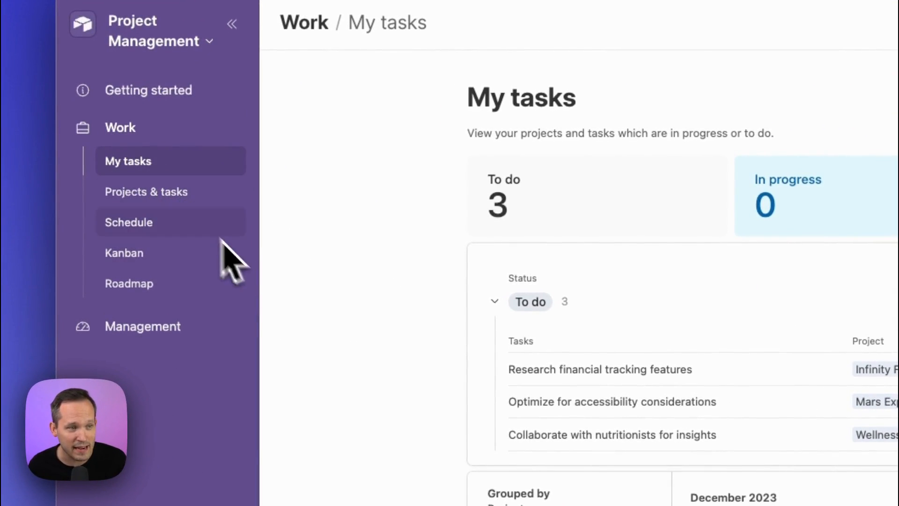
Visit the Projects & tasks, Schedule, Team, project schedule timeline and Utilization pages
{"action": "left_click", "coordinate": [146, 191]}
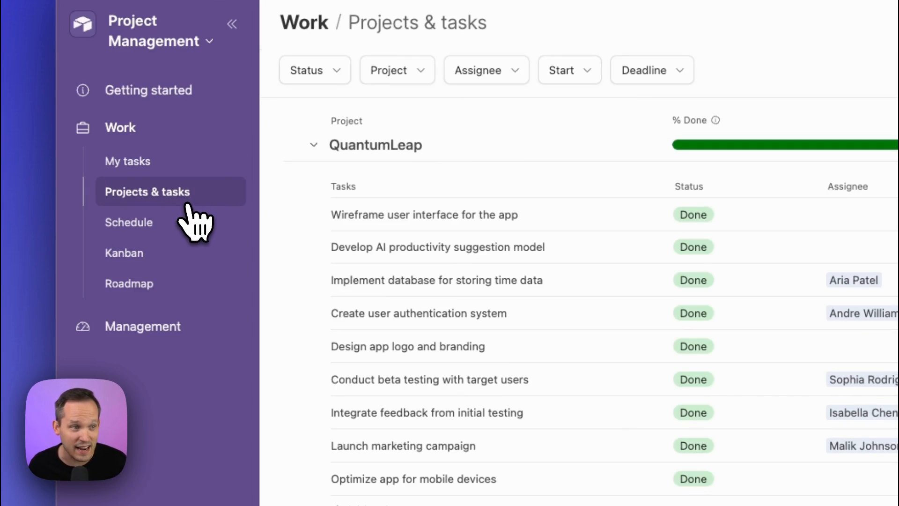
{"action": "mouse_move", "coordinate": [128, 222]}
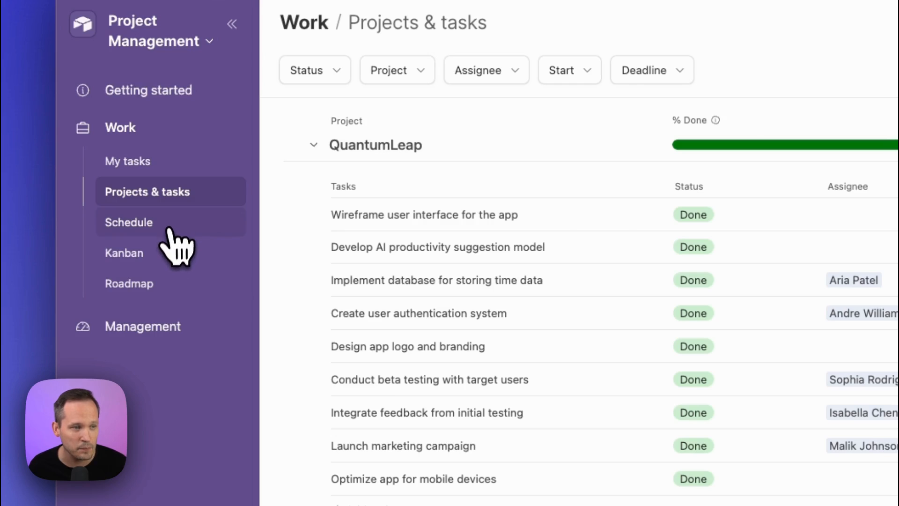
{"action": "left_click", "coordinate": [129, 222]}
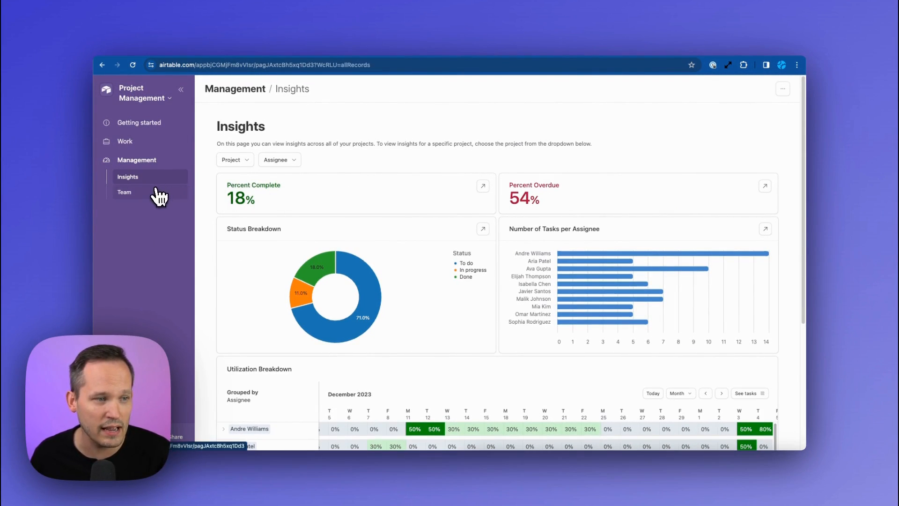
{"action": "left_click", "coordinate": [125, 192]}
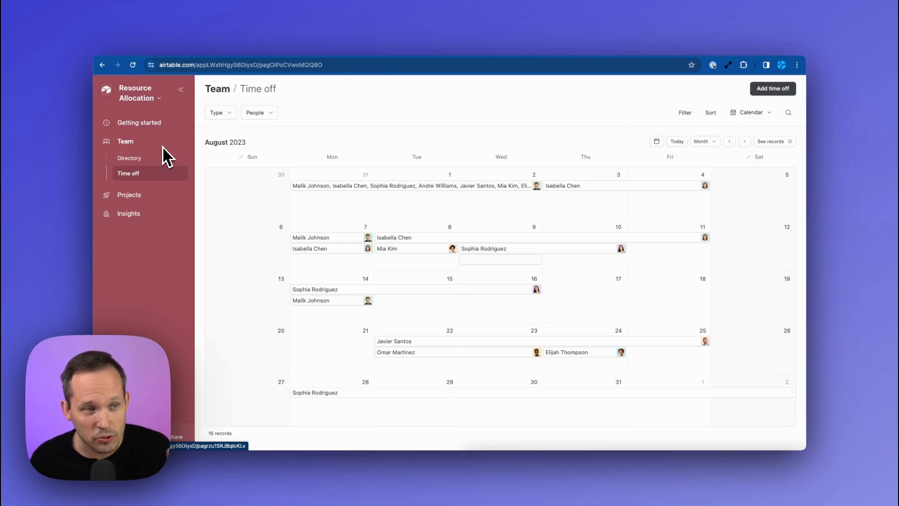
{"action": "mouse_move", "coordinate": [235, 207]}
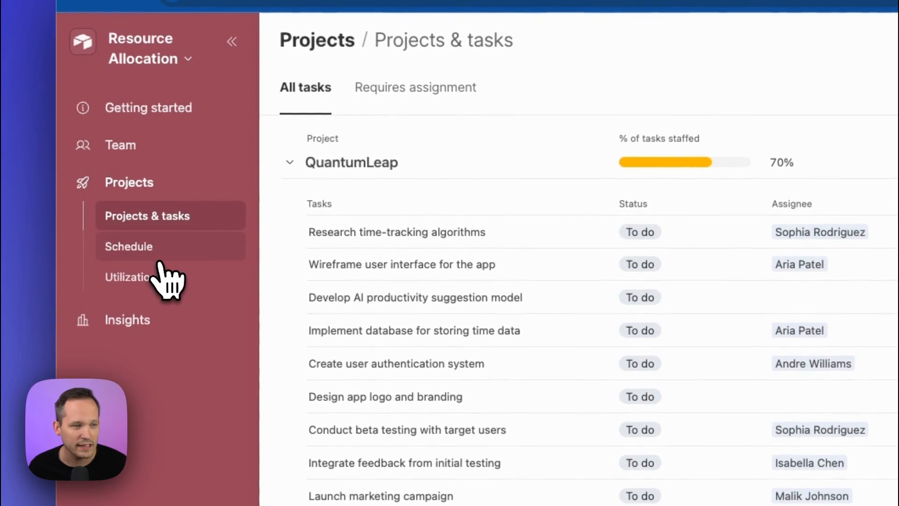
{"action": "mouse_move", "coordinate": [171, 269]}
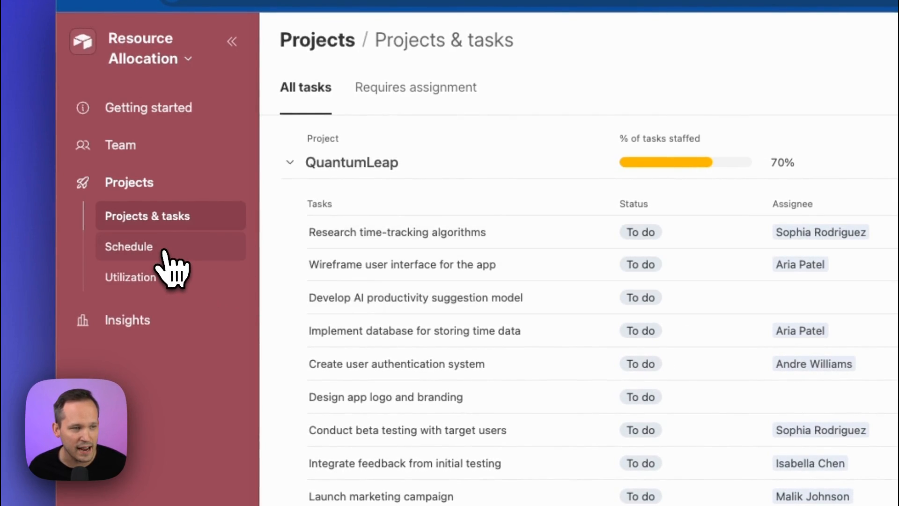
{"action": "left_click", "coordinate": [129, 246]}
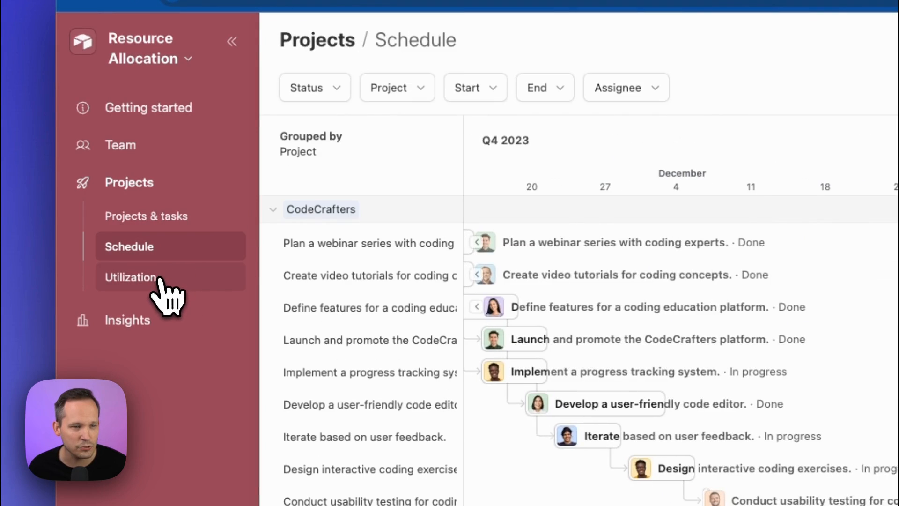
{"action": "left_click", "coordinate": [130, 277]}
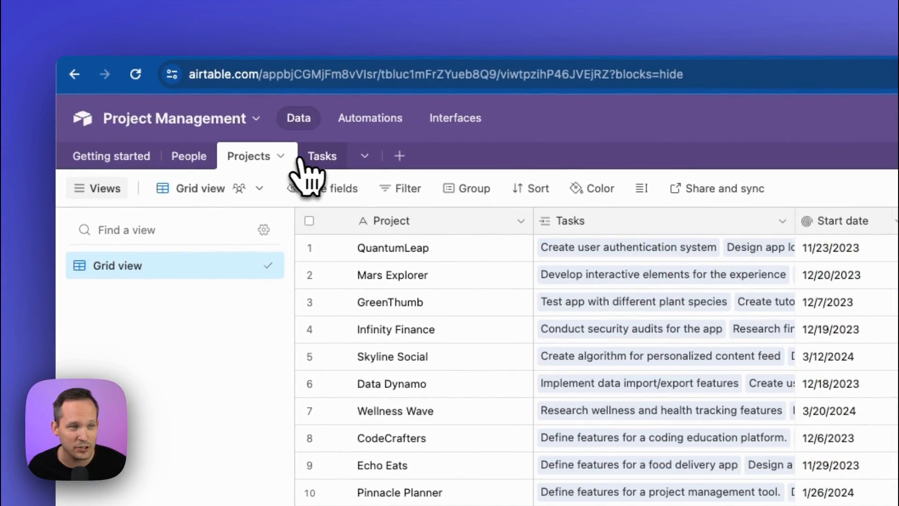
Open the Tasks table, then the Work Schedule timeline page in the interface editor
{"action": "left_click", "coordinate": [322, 155]}
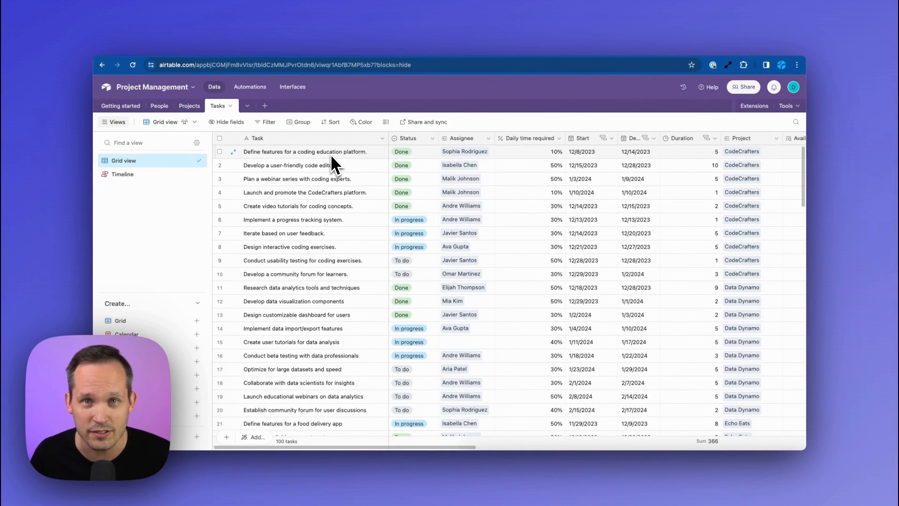
{"action": "left_click", "coordinate": [293, 87]}
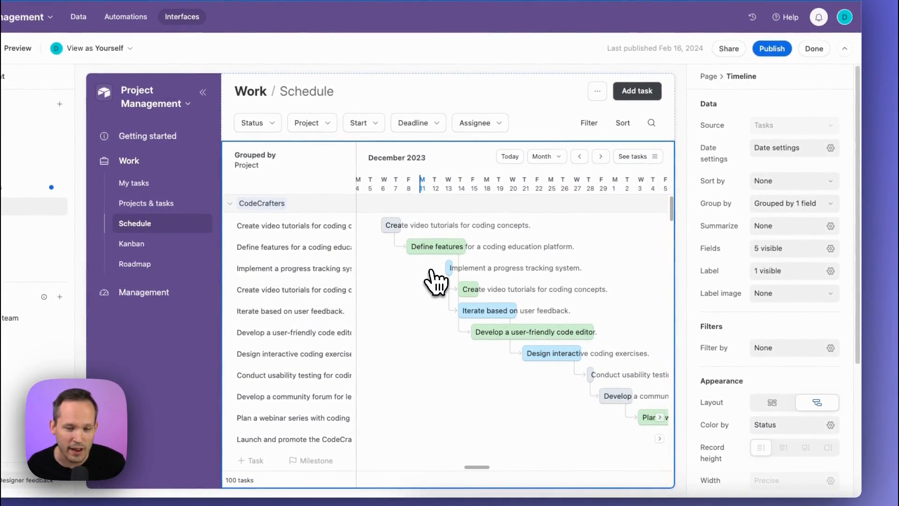
Set the timeline Layout to compact rows, then back to the cascading layout
{"action": "scroll", "scroll_direction": "down", "scroll_amount": 3}
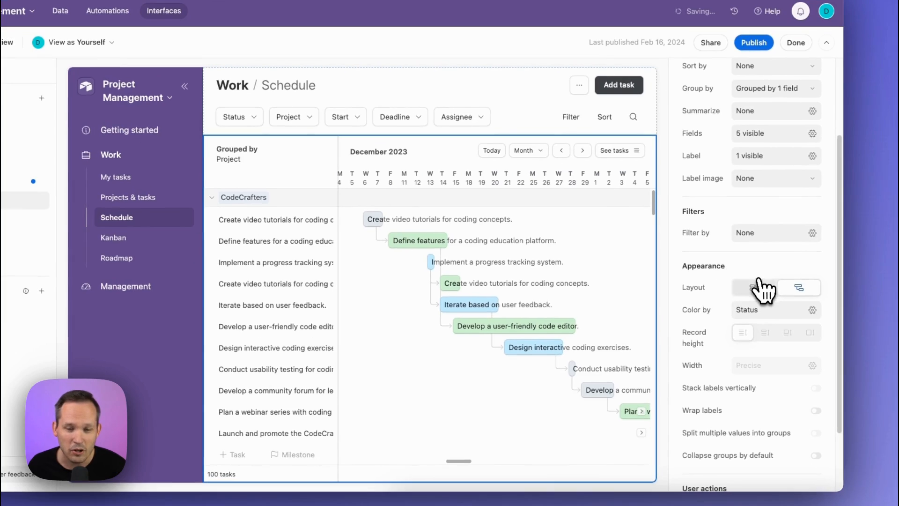
{"action": "left_click", "coordinate": [753, 287]}
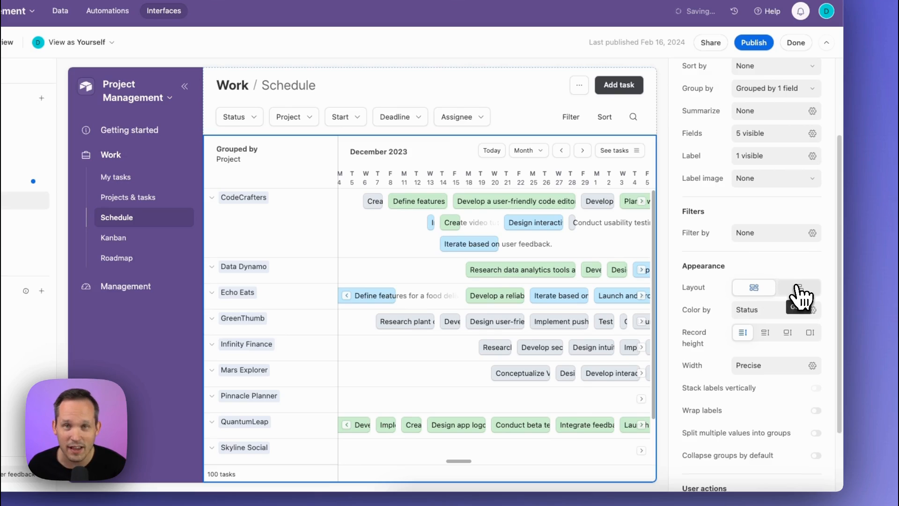
{"action": "left_click", "coordinate": [798, 286]}
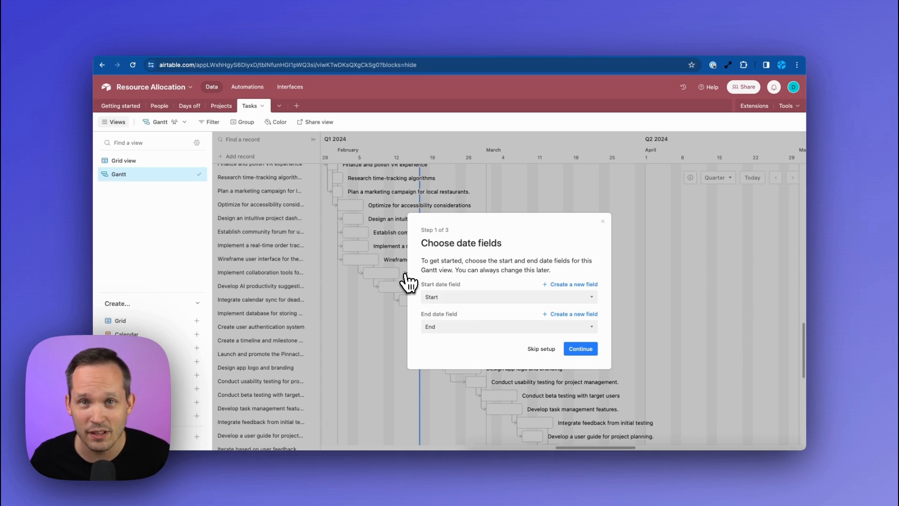
{"action": "mouse_move", "coordinate": [536, 307]}
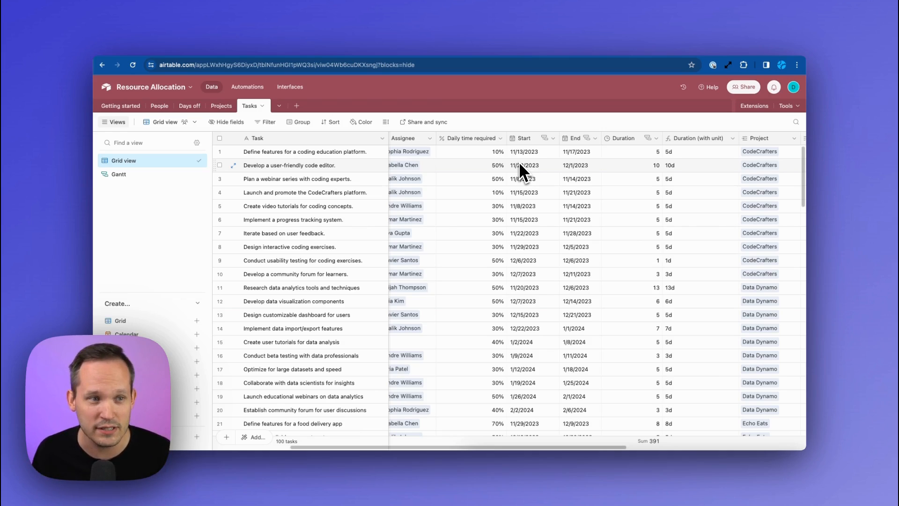
Open the Tasks table's date dependency settings and review the Duration field choices
{"action": "left_click", "coordinate": [261, 105]}
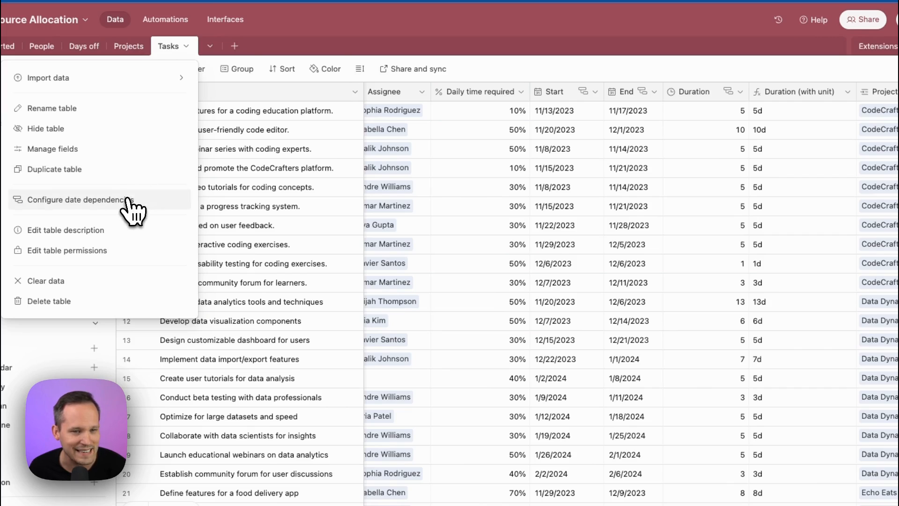
{"action": "left_click", "coordinate": [77, 199]}
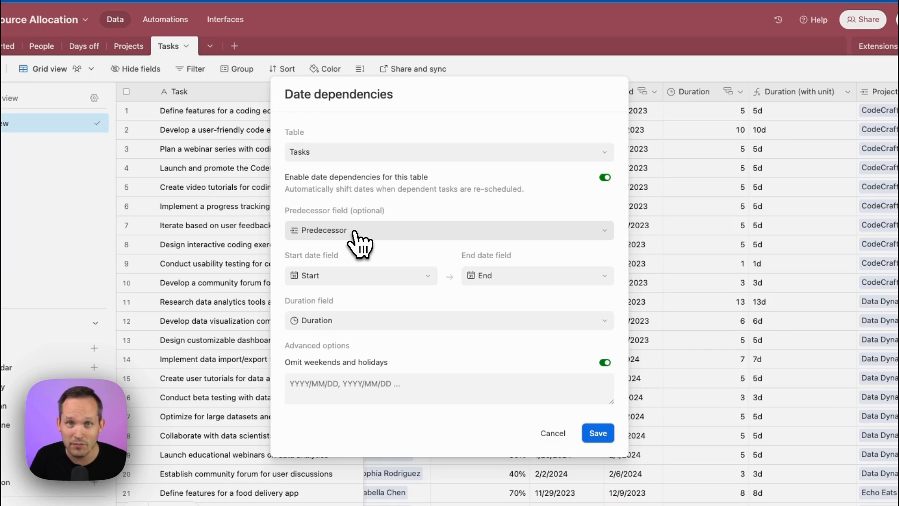
{"action": "mouse_move", "coordinate": [371, 239]}
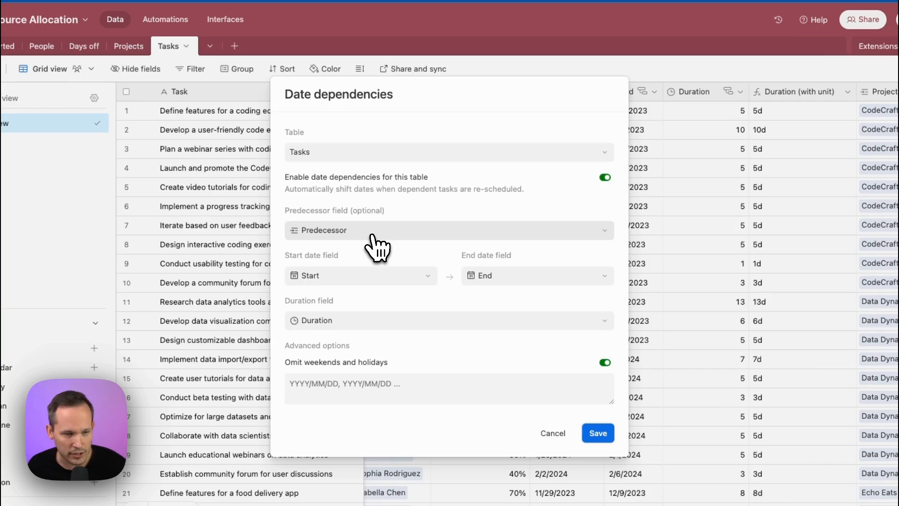
{"action": "mouse_move", "coordinate": [335, 285]}
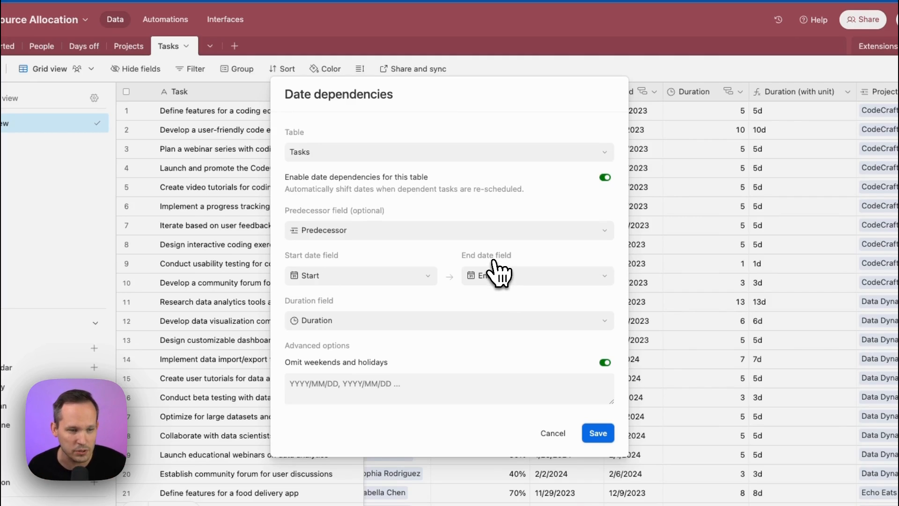
{"action": "mouse_move", "coordinate": [364, 332]}
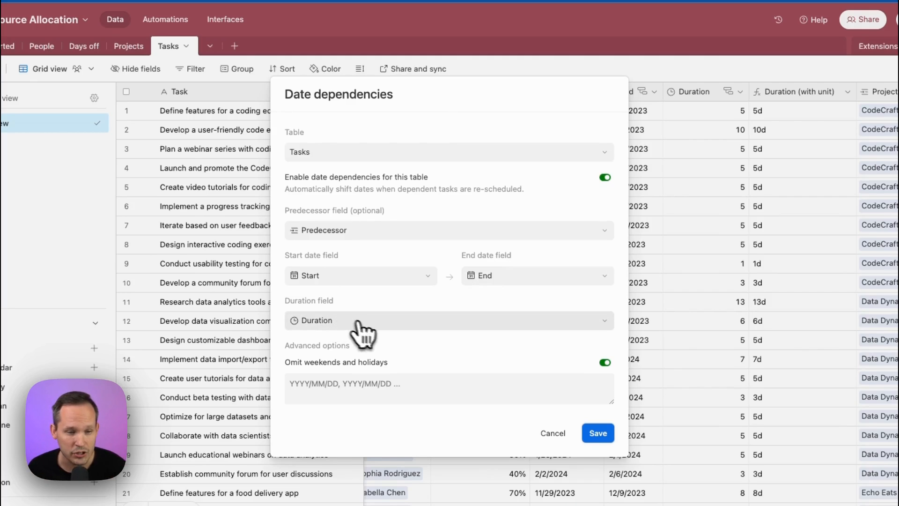
{"action": "left_click", "coordinate": [449, 320]}
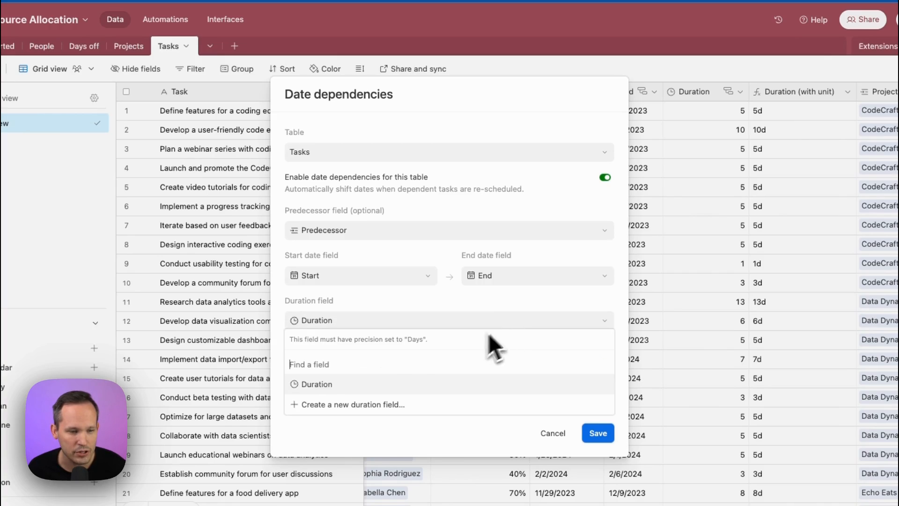
{"action": "mouse_move", "coordinate": [421, 353]}
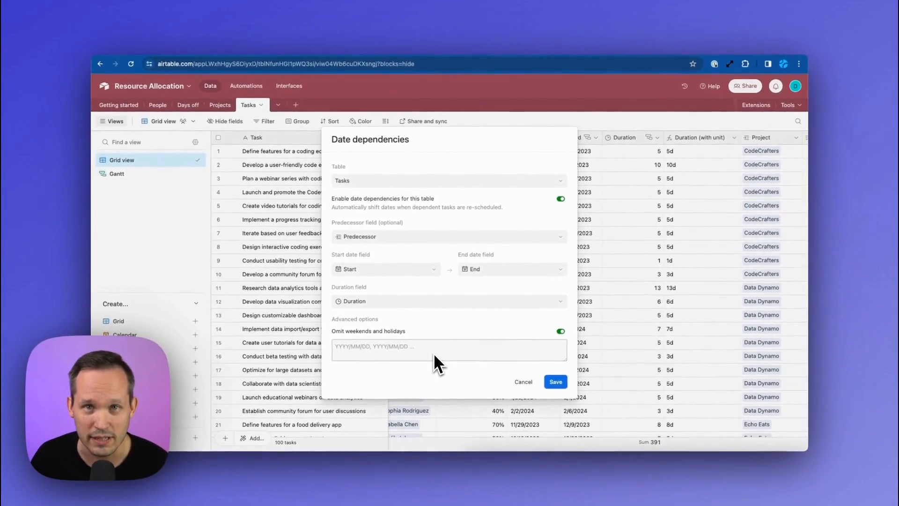
Close the dependency settings and edit the first task's End date to 11/22/2023
{"action": "left_click", "coordinate": [555, 382]}
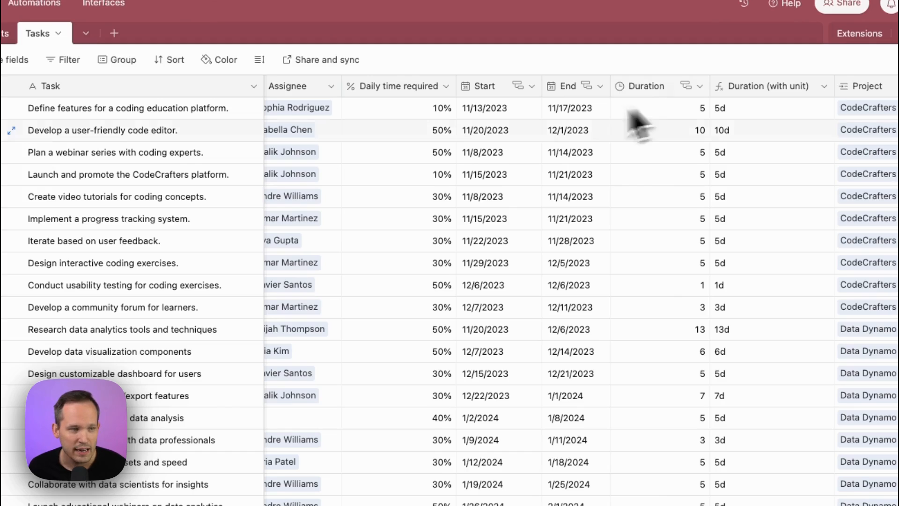
{"action": "mouse_move", "coordinate": [470, 141]}
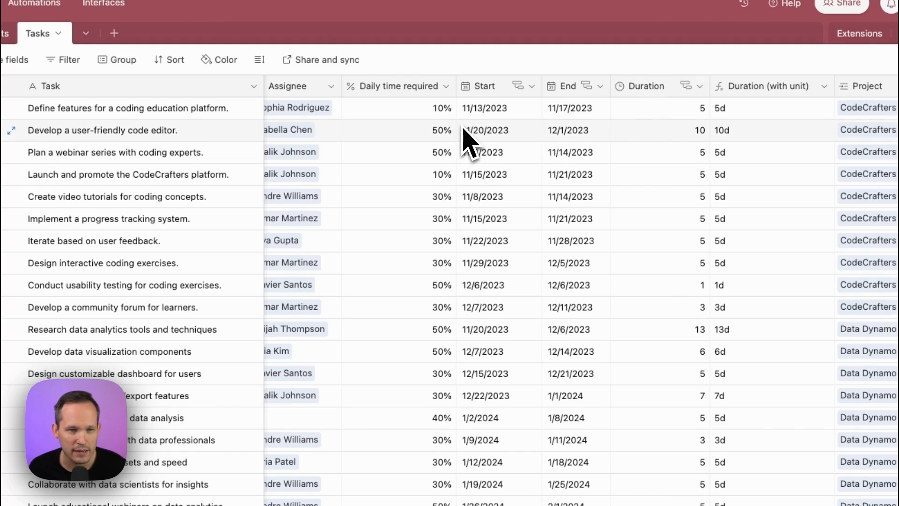
{"action": "mouse_move", "coordinate": [158, 138]}
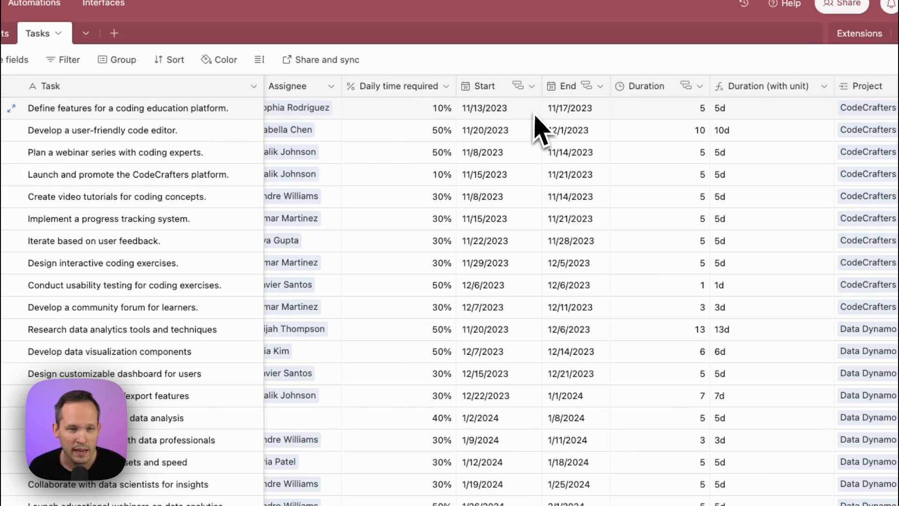
{"action": "left_click", "coordinate": [573, 108]}
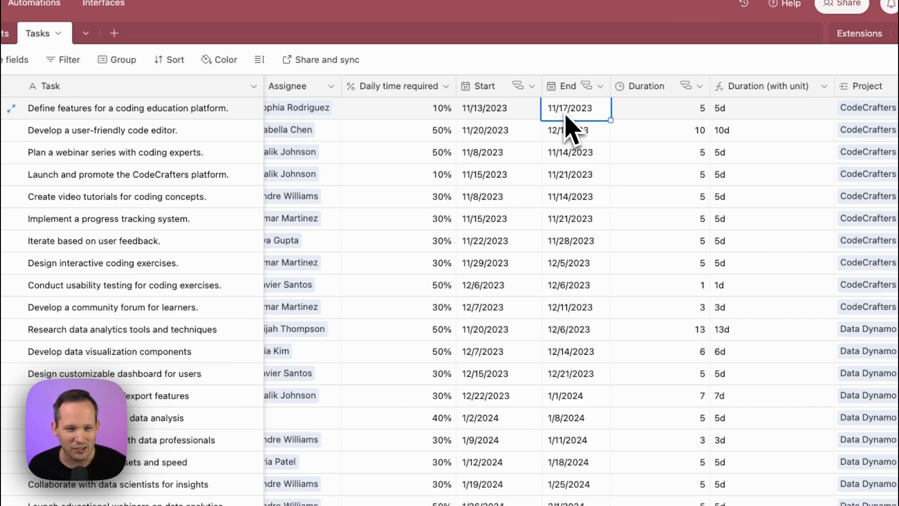
{"action": "left_click", "coordinate": [574, 107]}
{"action": "type", "text": "22"}
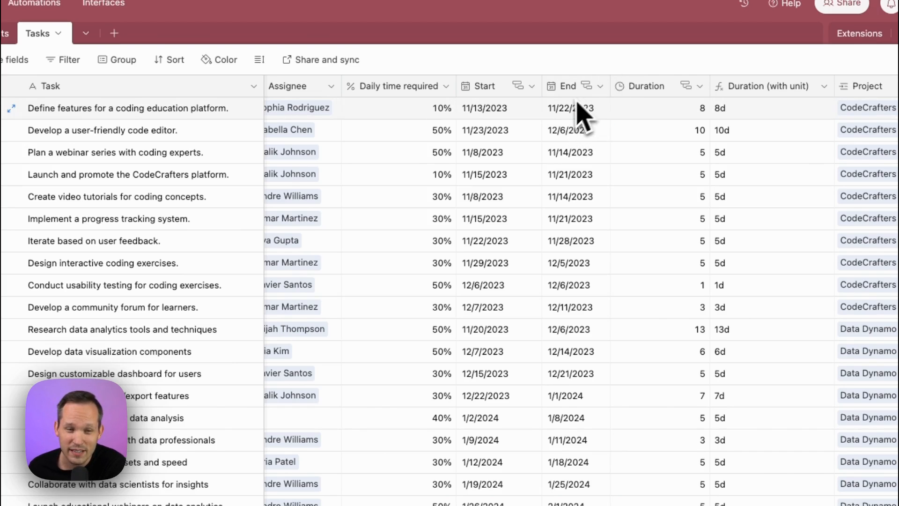
Dismiss the first task's end-date calendar and move on to the Utilization page
{"action": "left_click", "coordinate": [573, 107]}
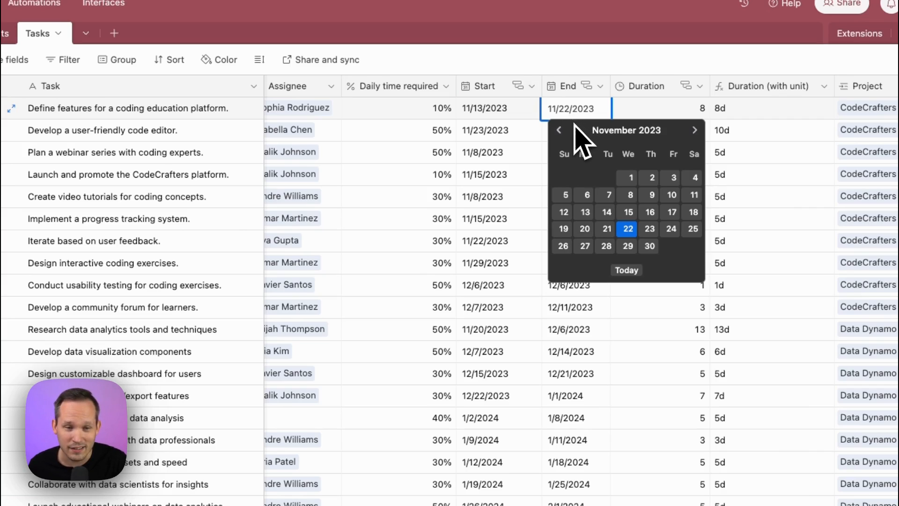
{"action": "left_click", "coordinate": [607, 229]}
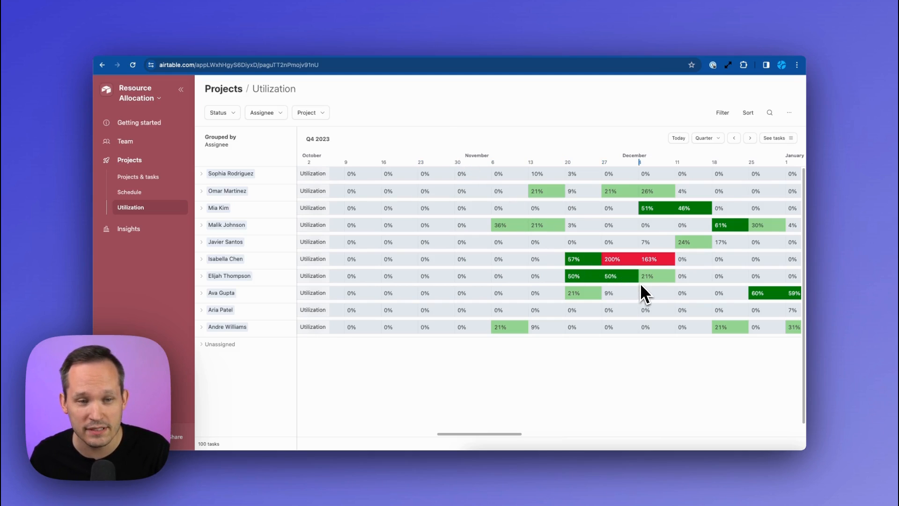
Expand the first two assignees' task rows, then switch to Projects & tasks
{"action": "left_click", "coordinate": [201, 173]}
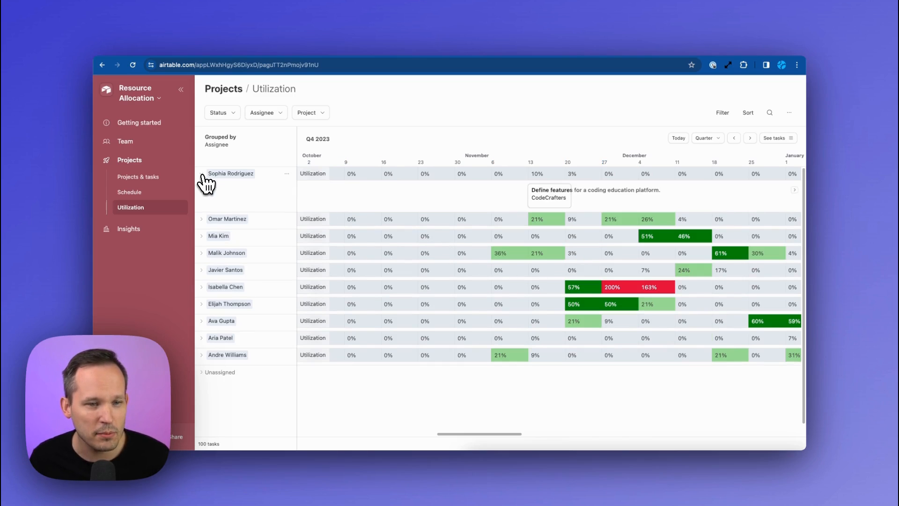
{"action": "left_click", "coordinate": [202, 219]}
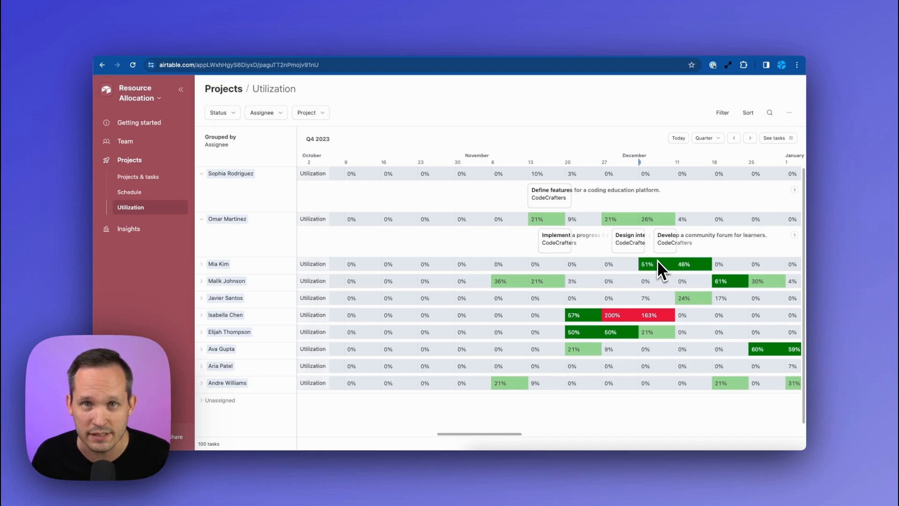
{"action": "left_click", "coordinate": [137, 177]}
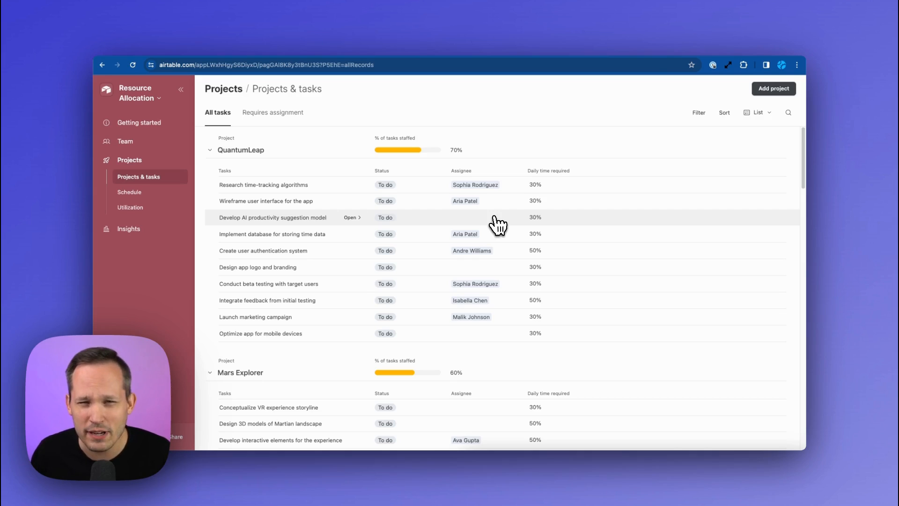
{"action": "mouse_move", "coordinate": [559, 121]}
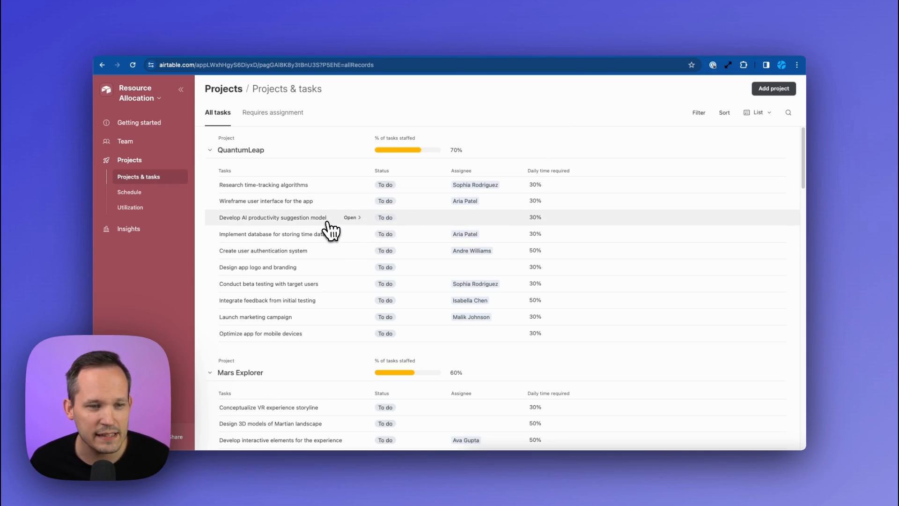
{"action": "mouse_move", "coordinate": [462, 224]}
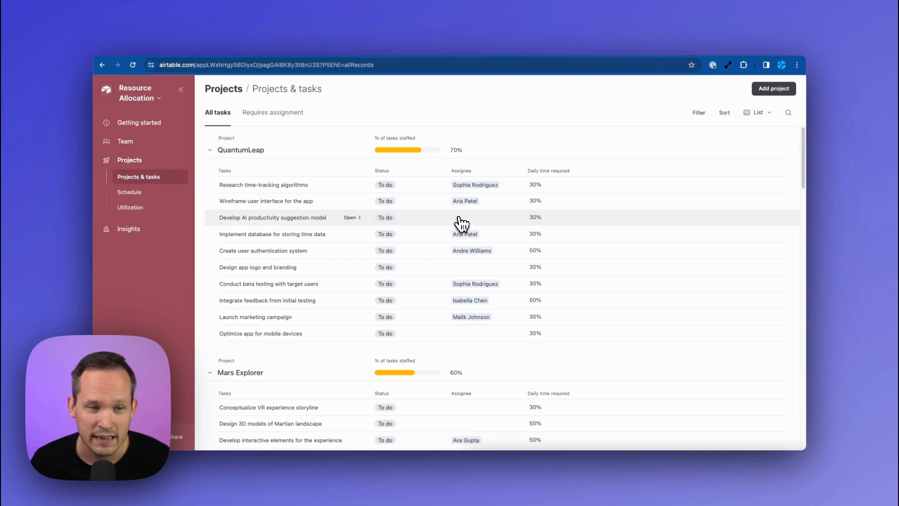
Open the Develop AI productivity suggestion model task's detail panel
{"action": "left_click", "coordinate": [350, 217]}
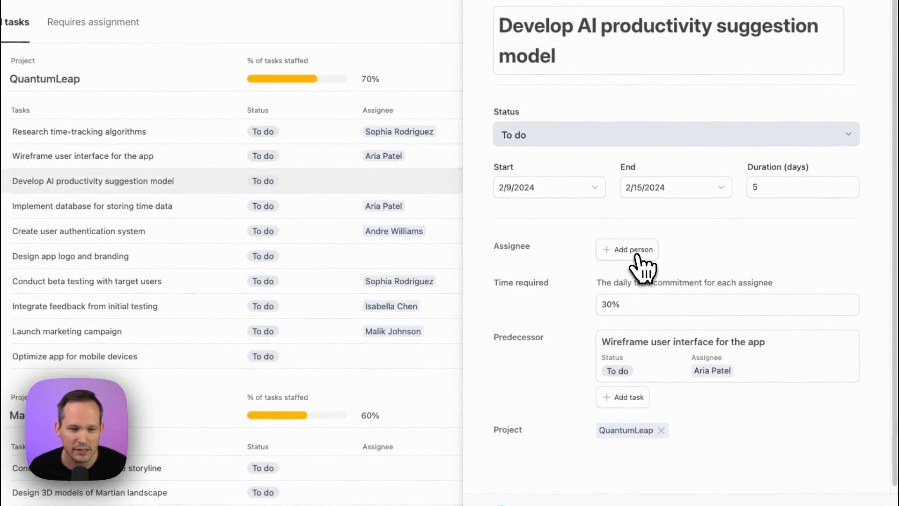
Open the task's assignee picker and scroll through people's utilization, type and role
{"action": "left_click", "coordinate": [626, 249]}
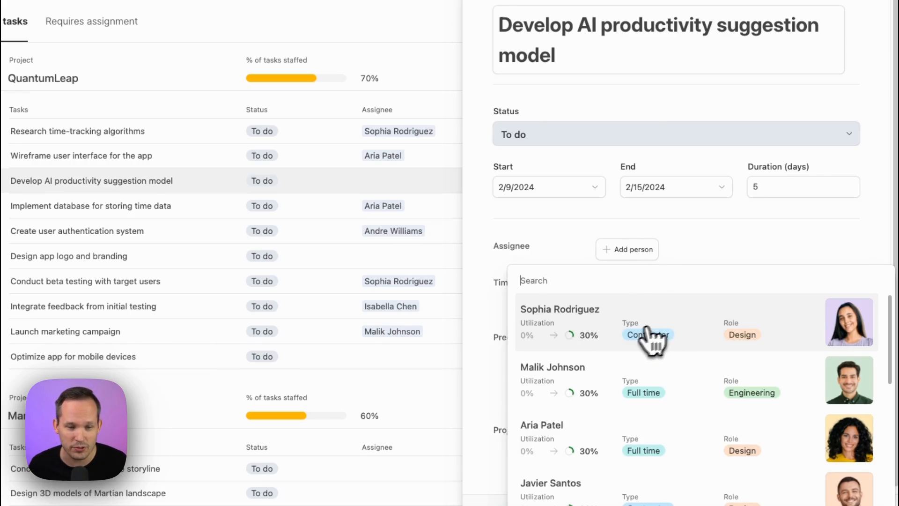
{"action": "left_click", "coordinate": [648, 334]}
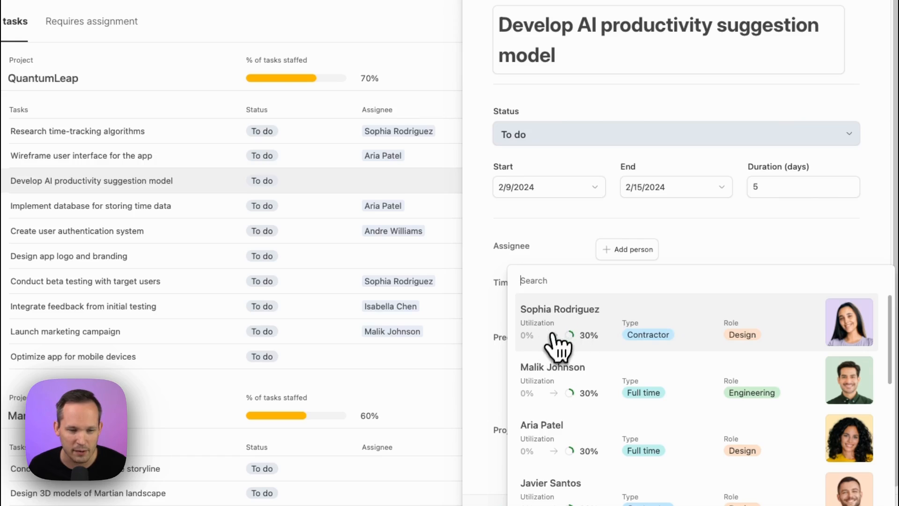
{"action": "scroll", "scroll_direction": "down", "scroll_amount": 3}
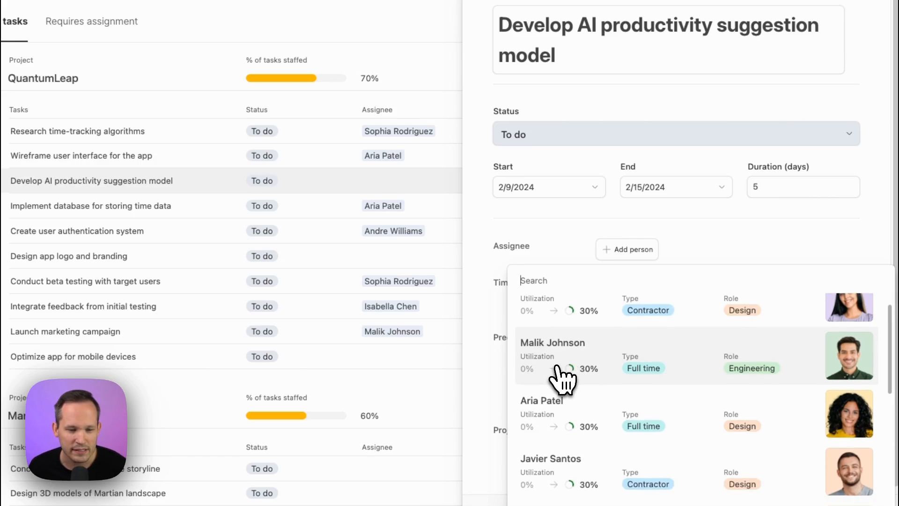
{"action": "scroll", "scroll_direction": "down", "scroll_amount": 3}
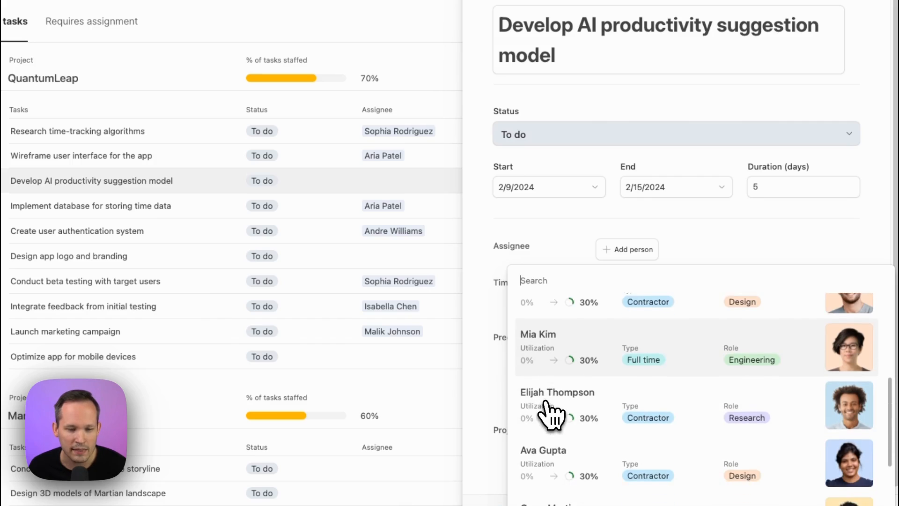
{"action": "scroll", "scroll_direction": "down", "scroll_amount": 3}
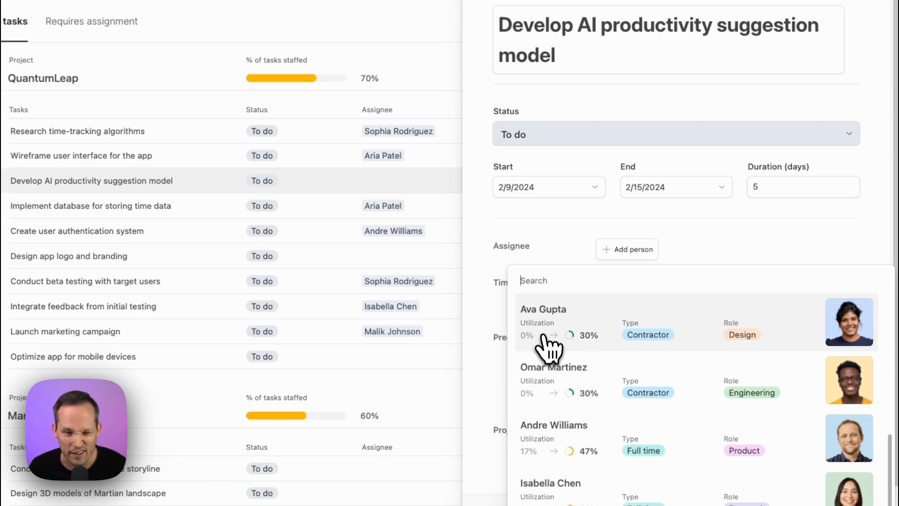
{"action": "mouse_move", "coordinate": [581, 344]}
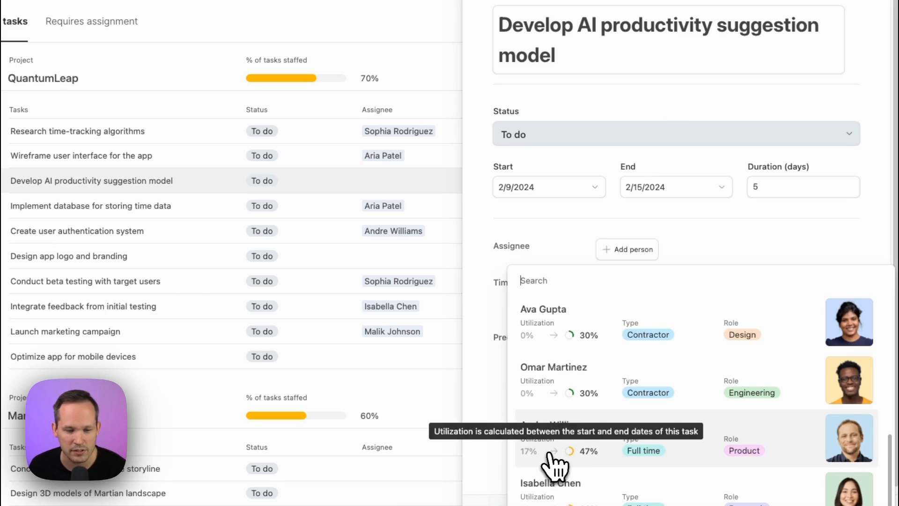
{"action": "mouse_move", "coordinate": [585, 470]}
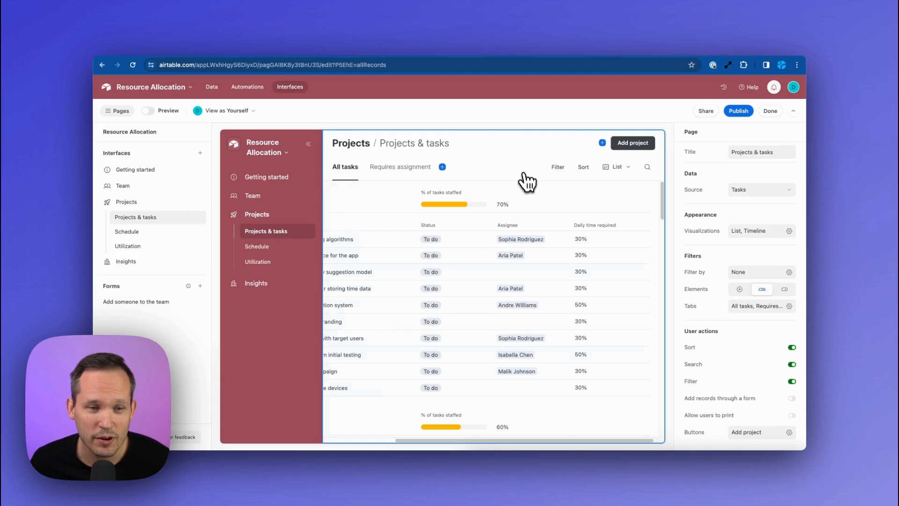
Select the Assignee column and open its Preview utilization settings panel
{"action": "left_click", "coordinate": [507, 225]}
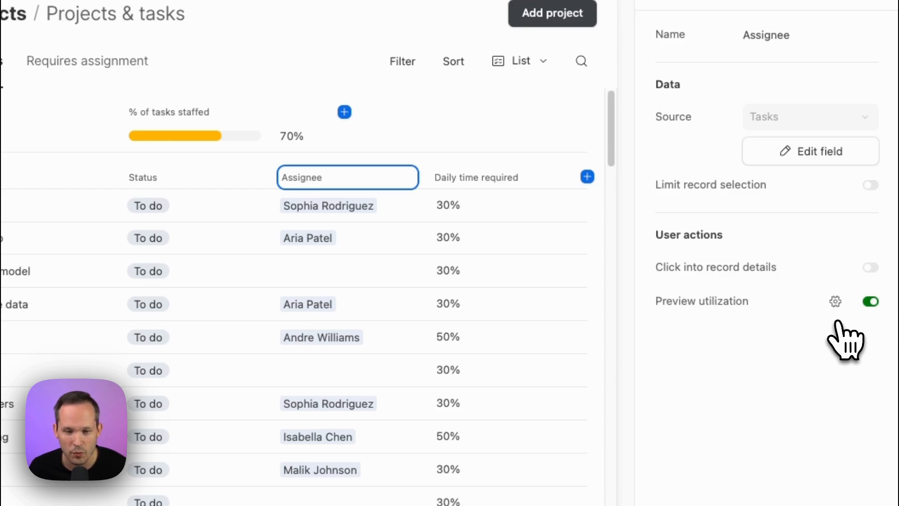
{"action": "left_click", "coordinate": [835, 301]}
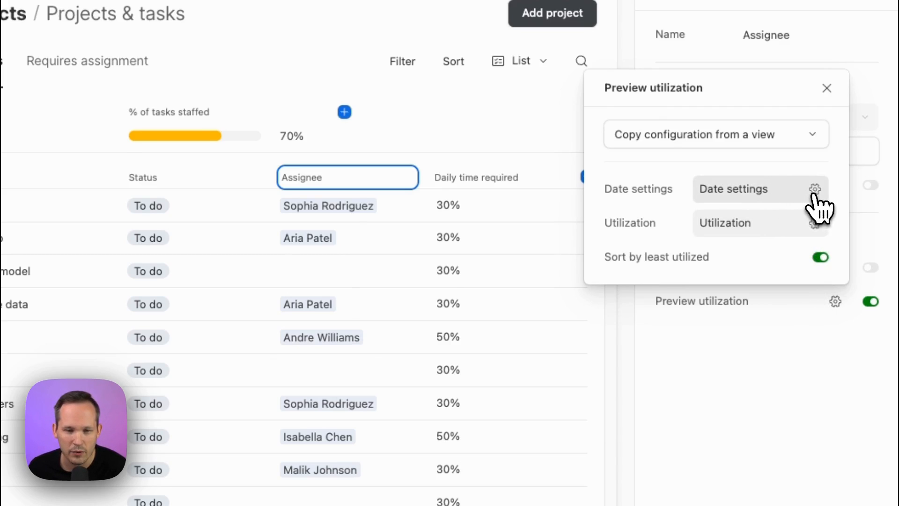
{"action": "left_click", "coordinate": [814, 188]}
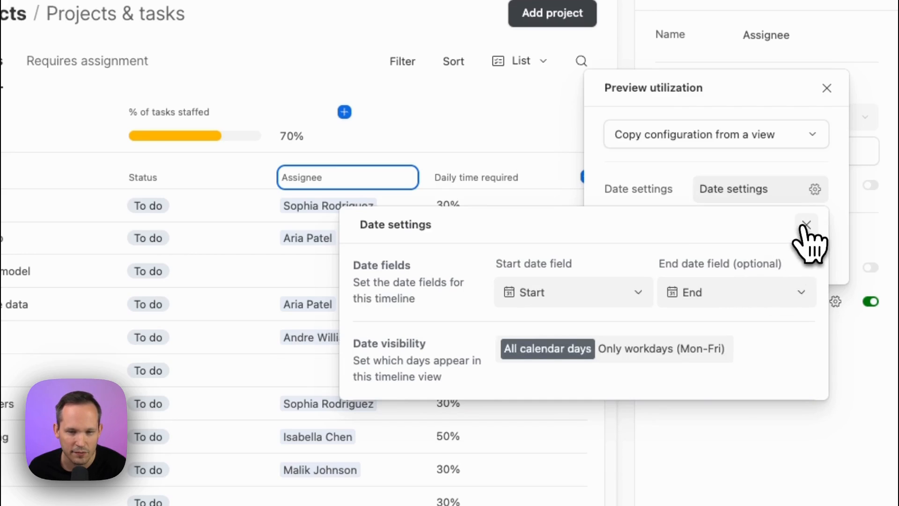
{"action": "left_click", "coordinate": [815, 223]}
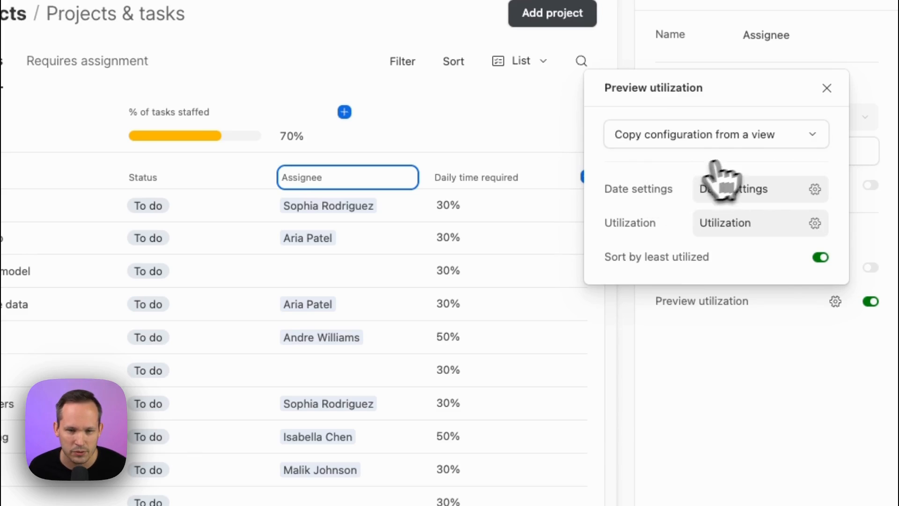
{"action": "mouse_move", "coordinate": [777, 163]}
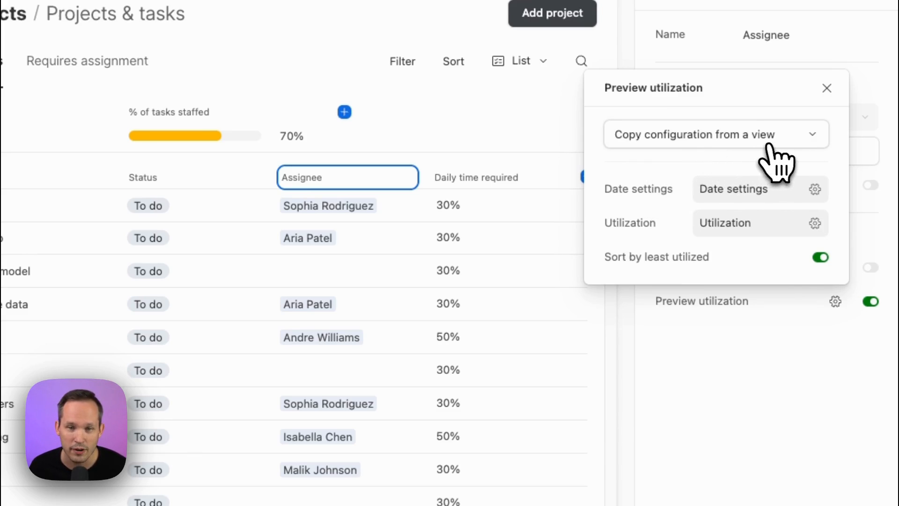
Copy the preview utilization configuration from the Utilization (Projects) view
{"action": "left_click", "coordinate": [715, 134]}
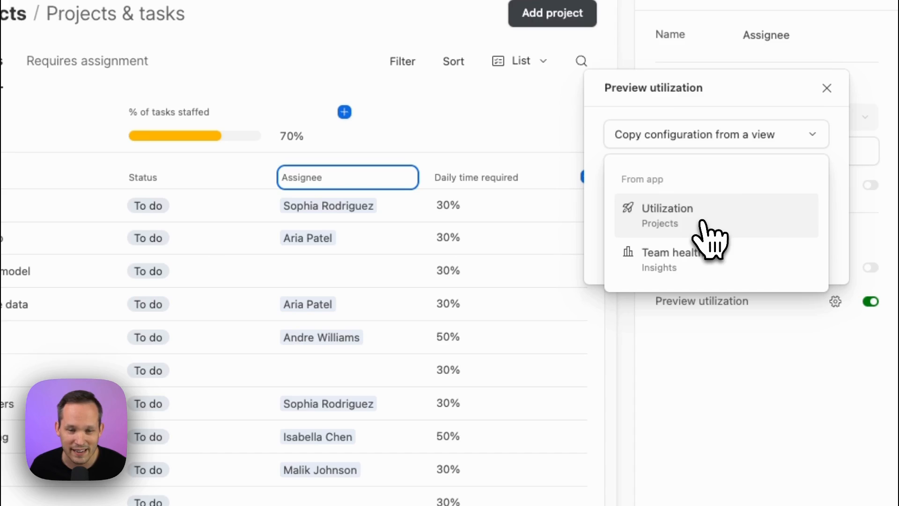
{"action": "mouse_move", "coordinate": [708, 235]}
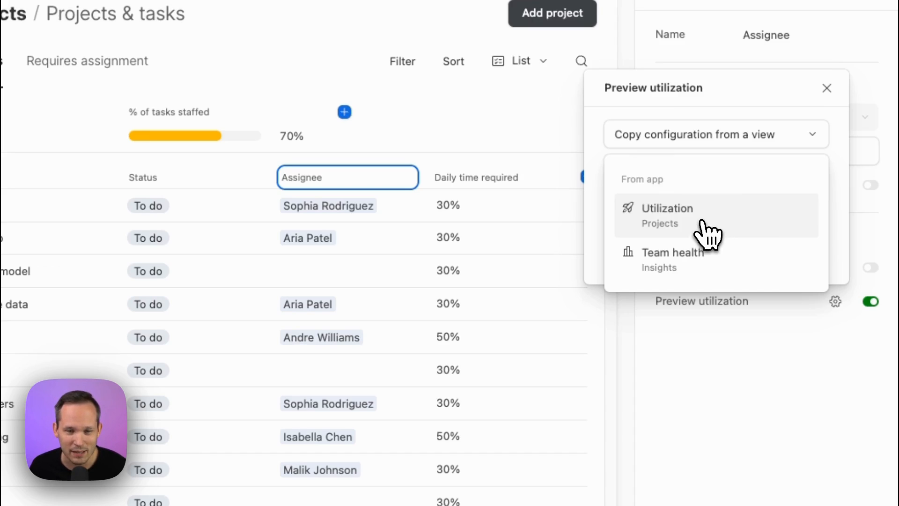
{"action": "left_click", "coordinate": [667, 207]}
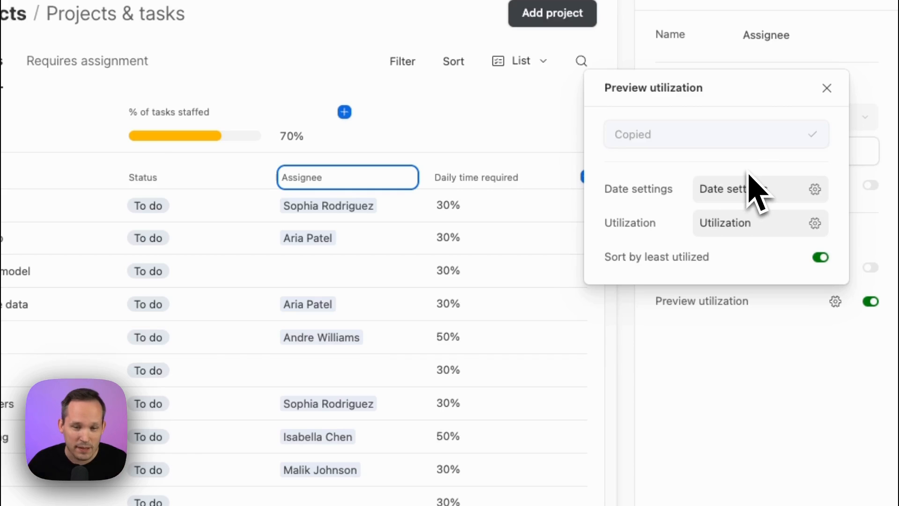